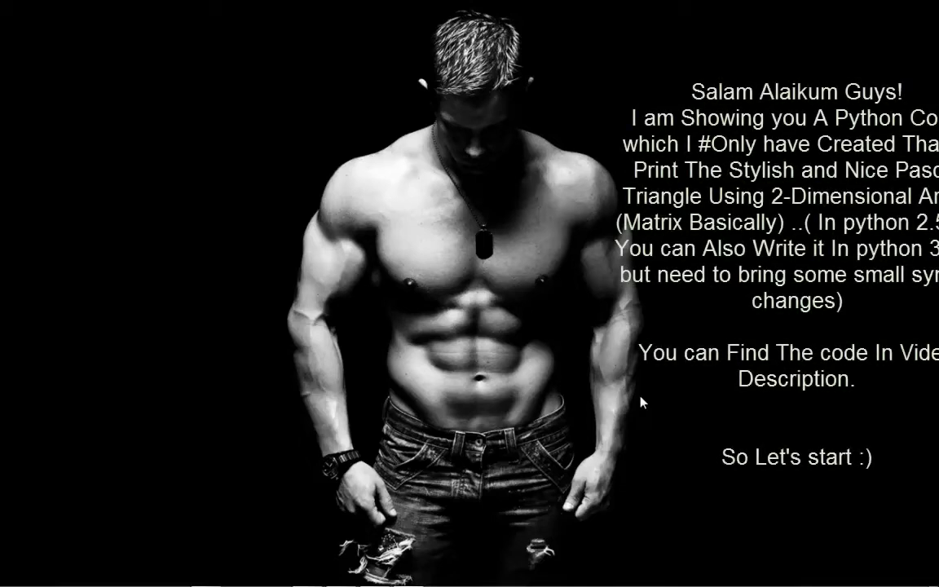
mouse_move(443, 576)
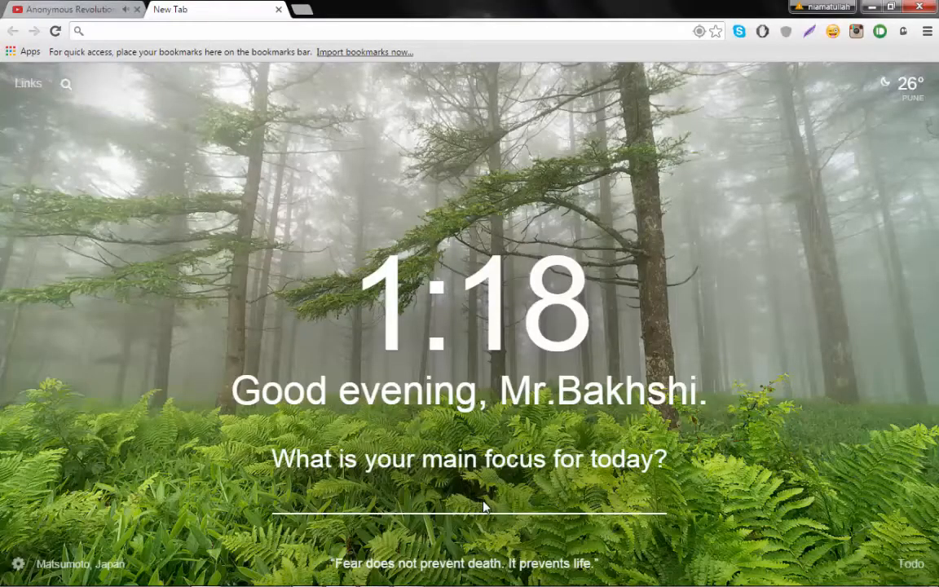
Step: Enter today's focus as 'Showing the youtube Pascal Triangle'
type("Showing")
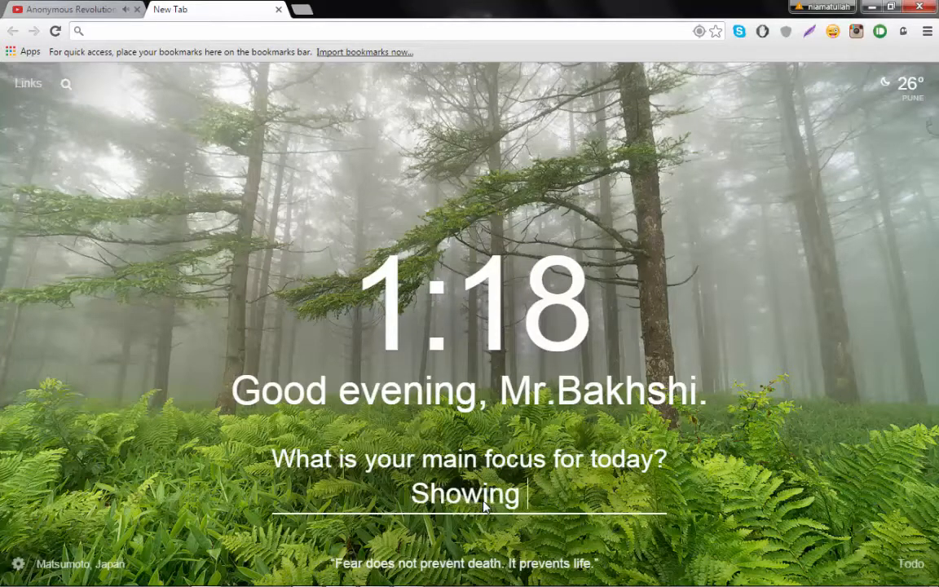
type("the youtube Pas")
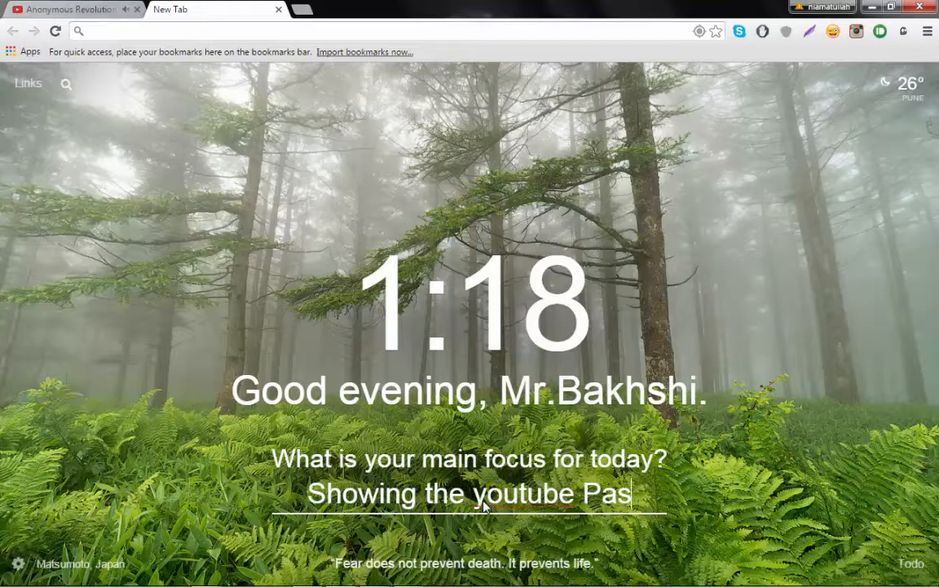
type("cal Triangle")
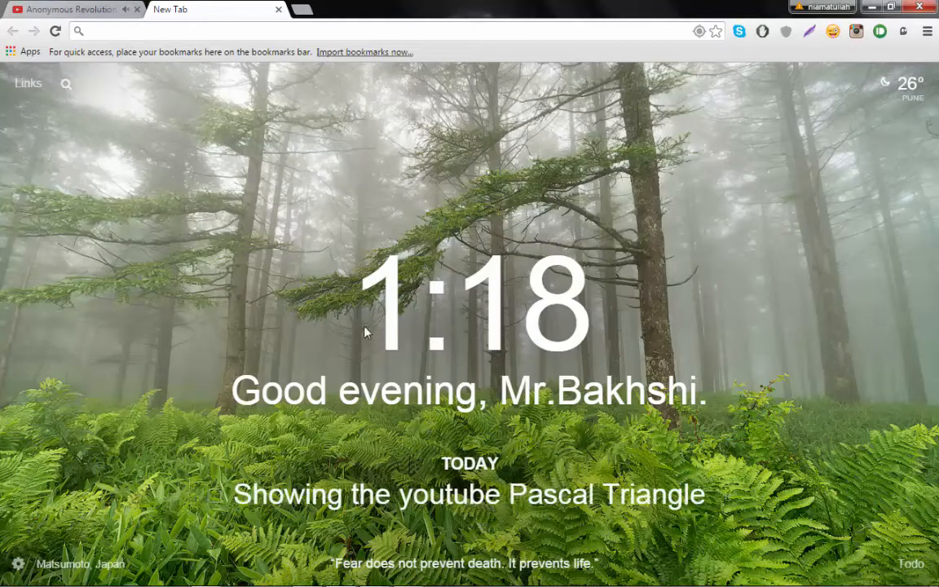
mouse_move(483, 155)
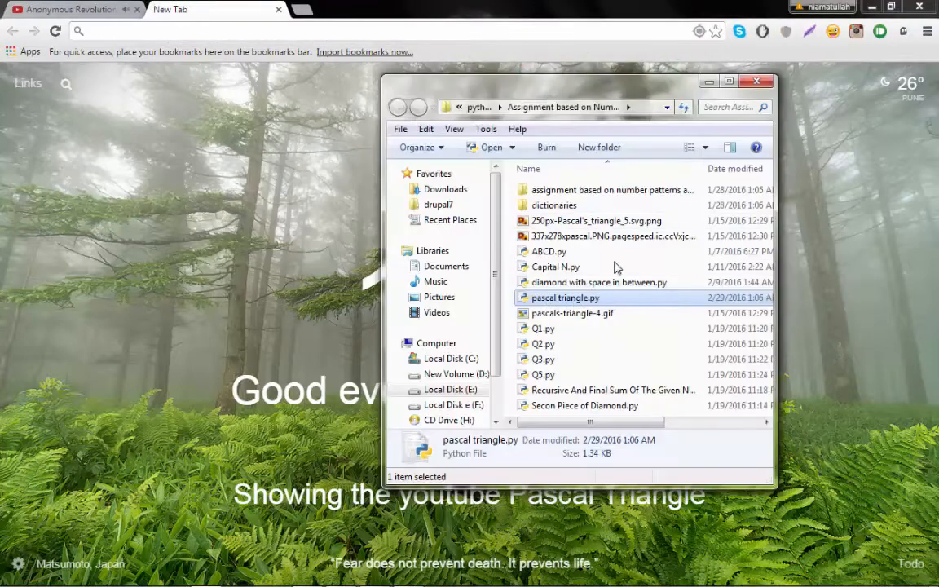
mouse_move(554, 297)
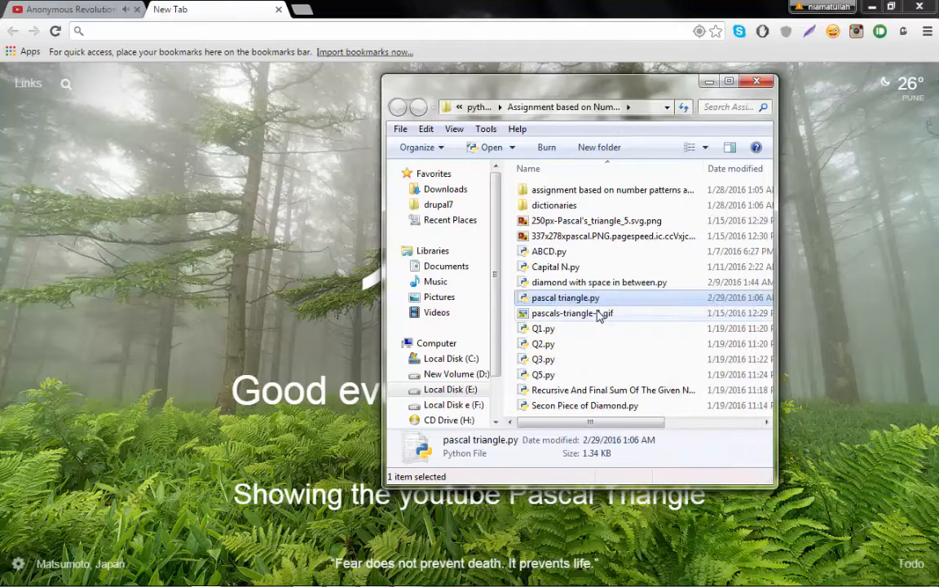
Step: Open pascal triangle.py from the assignments folder in IDLE
double_click(564, 297)
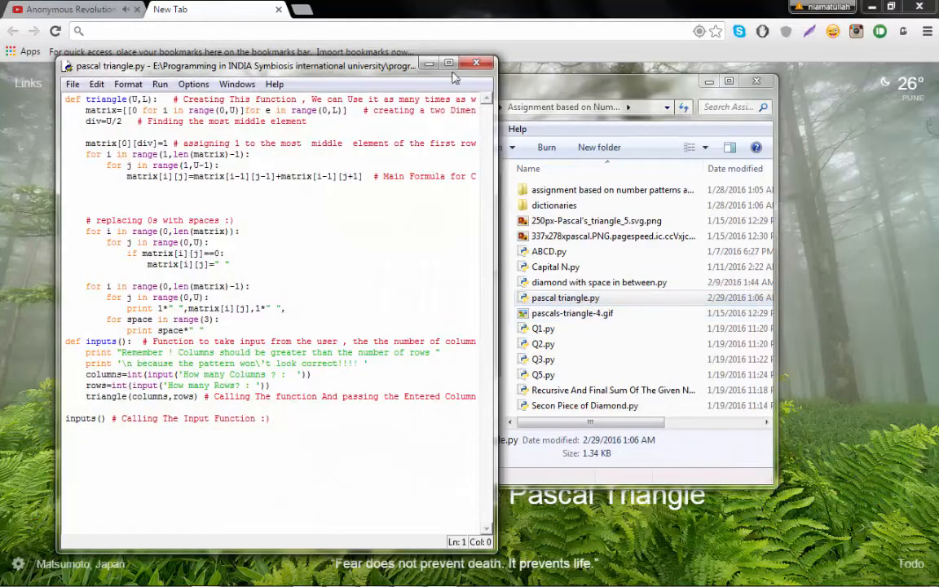
Step: Maximize the IDLE editor and place the cursor in the Pascal triangle code
left_click(449, 62)
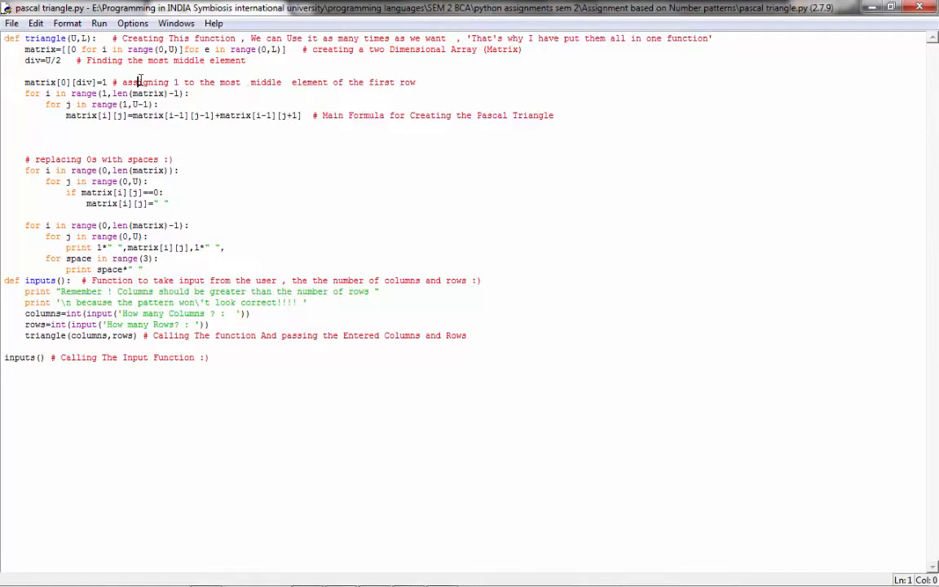
left_click(137, 193)
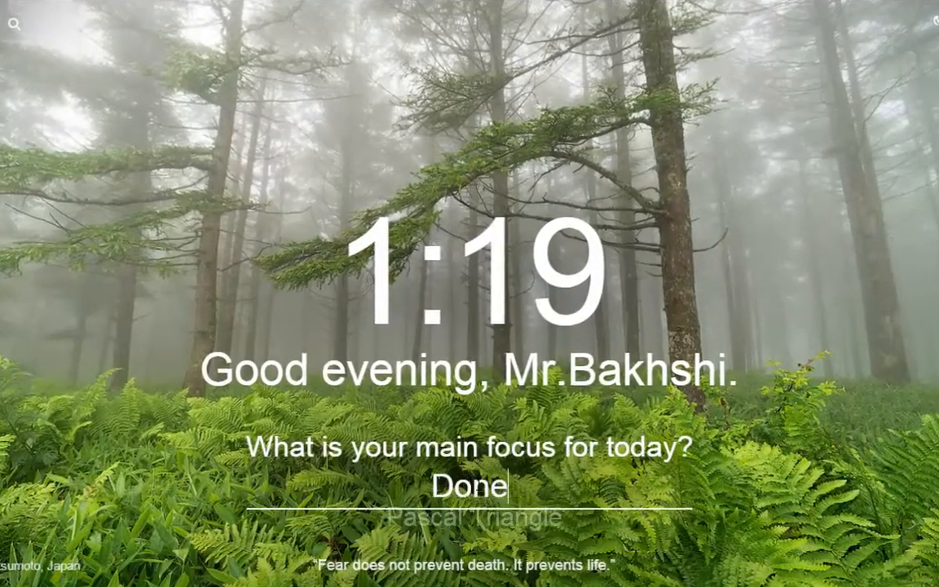
Step: Retype the focus as 'Done , Showing The Pascal to'
type(", Showing The")
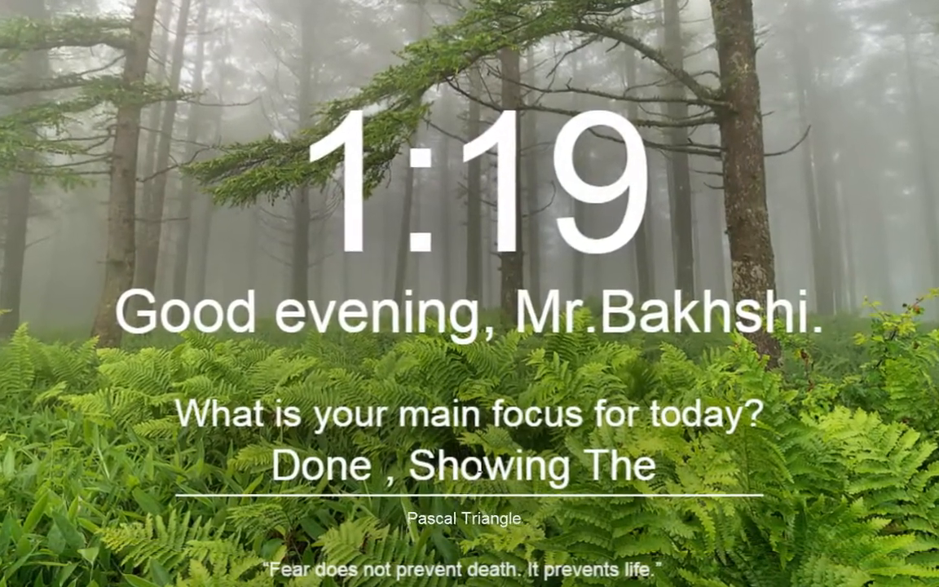
type("Pascal to")
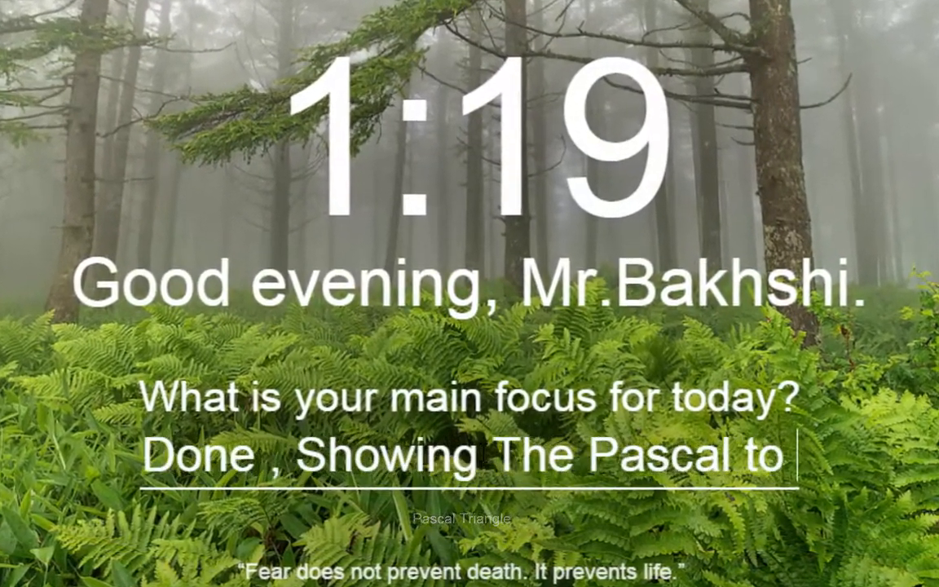